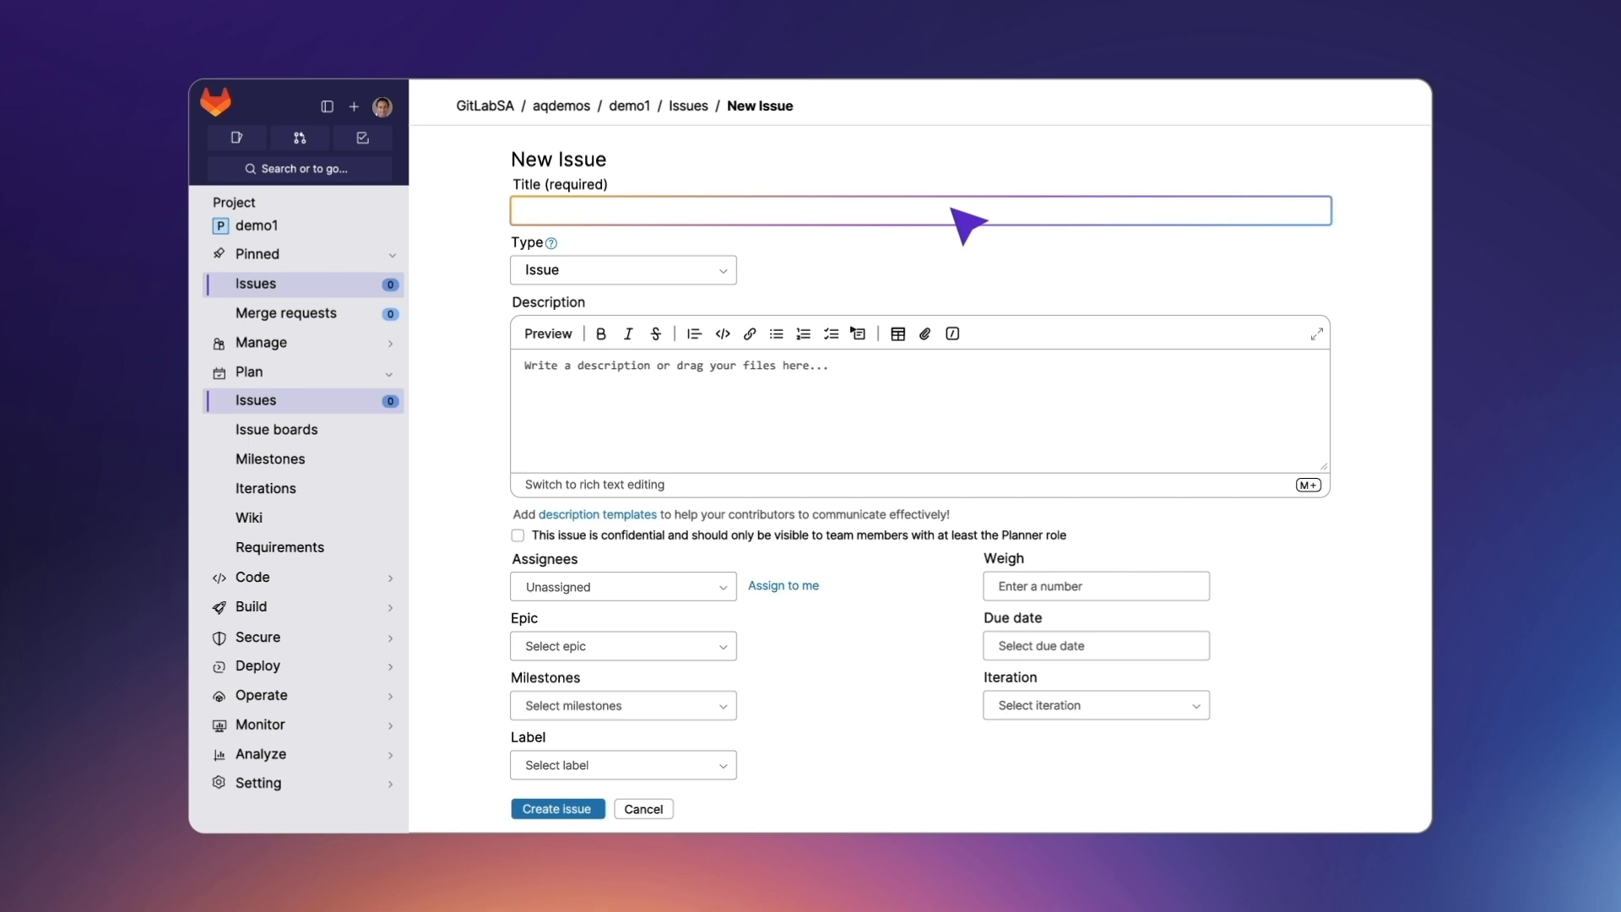
Title the new issue 'Create a mortage calculator in Java' and fill in its description
text(Create a mortage calculator in Java)
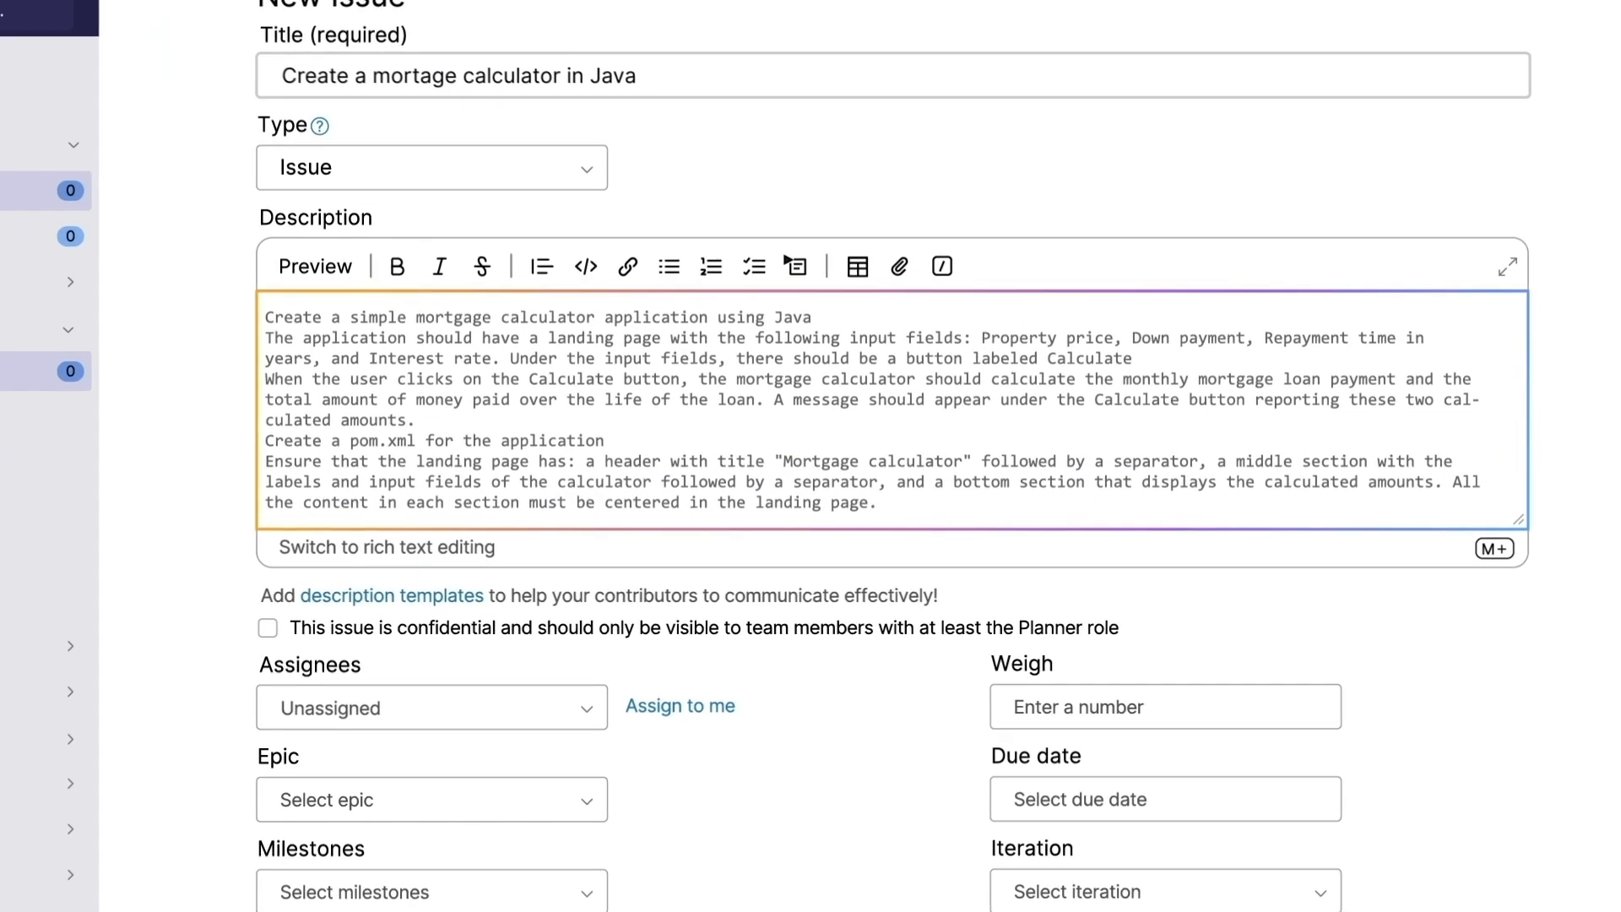
scroll(down, 3)
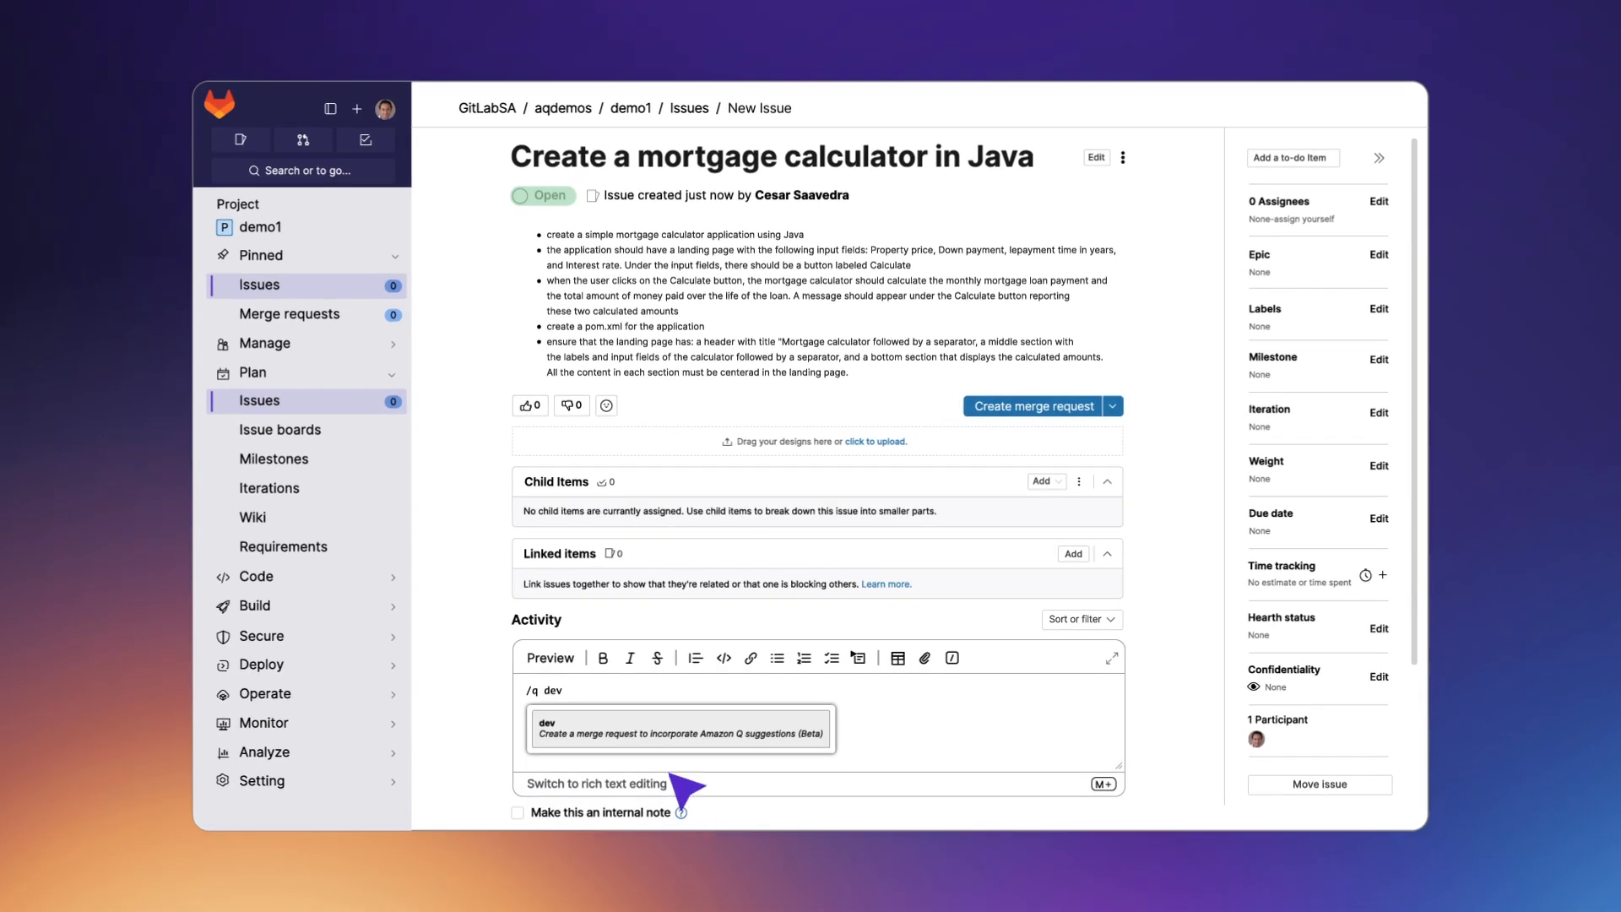
Open merge request !1 generated by Amazon Q and review its Changes
scroll(down, 3)
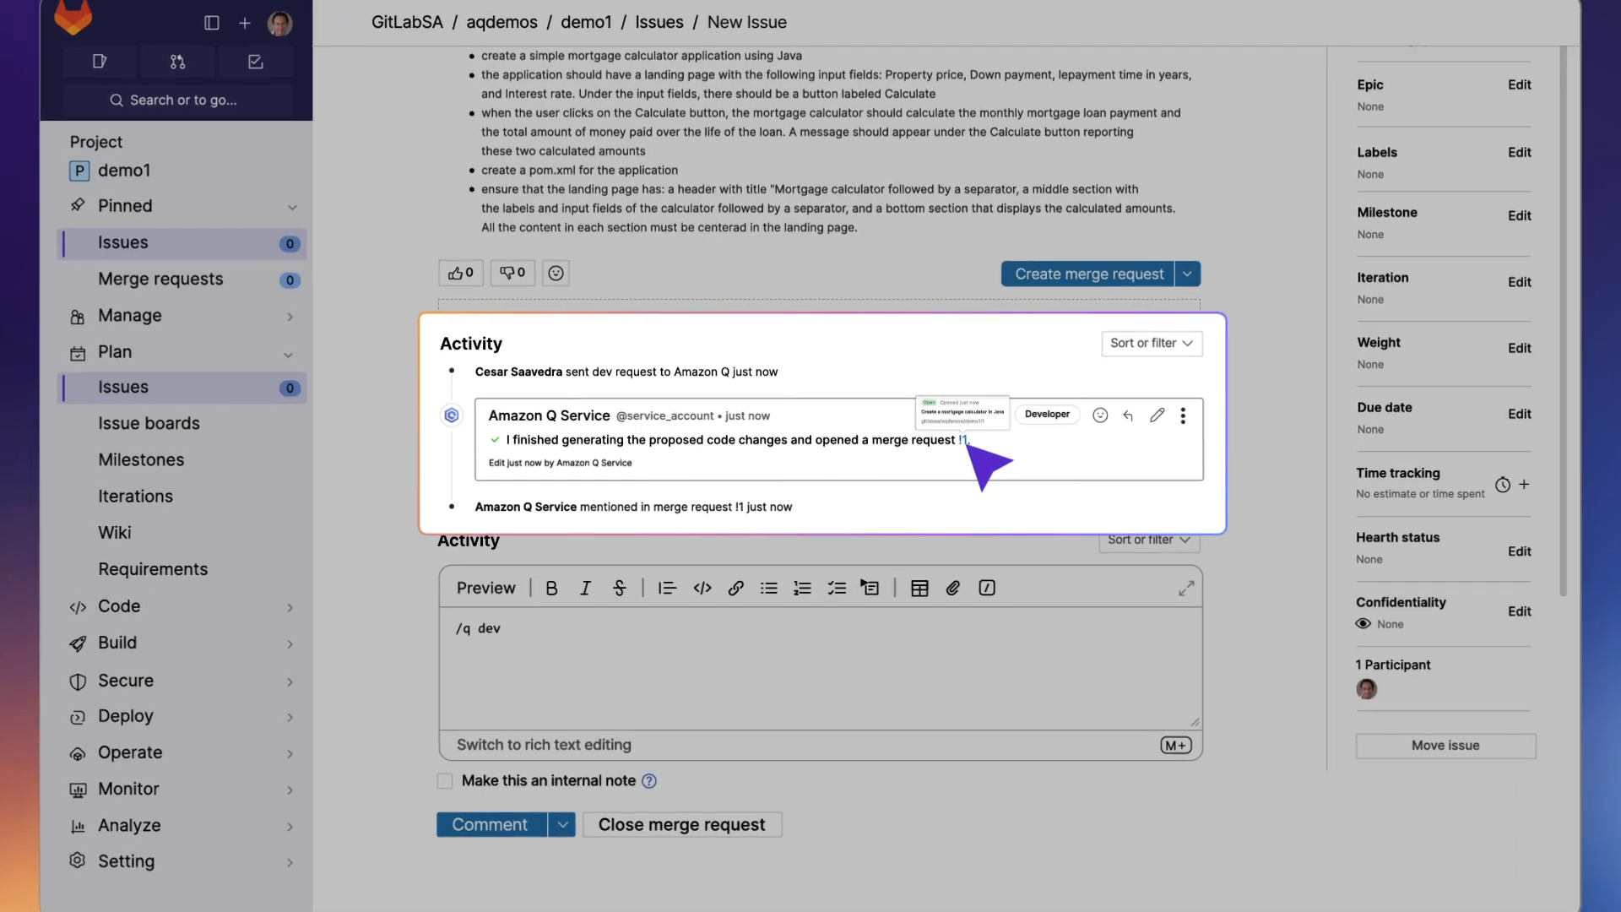
click(963, 439)
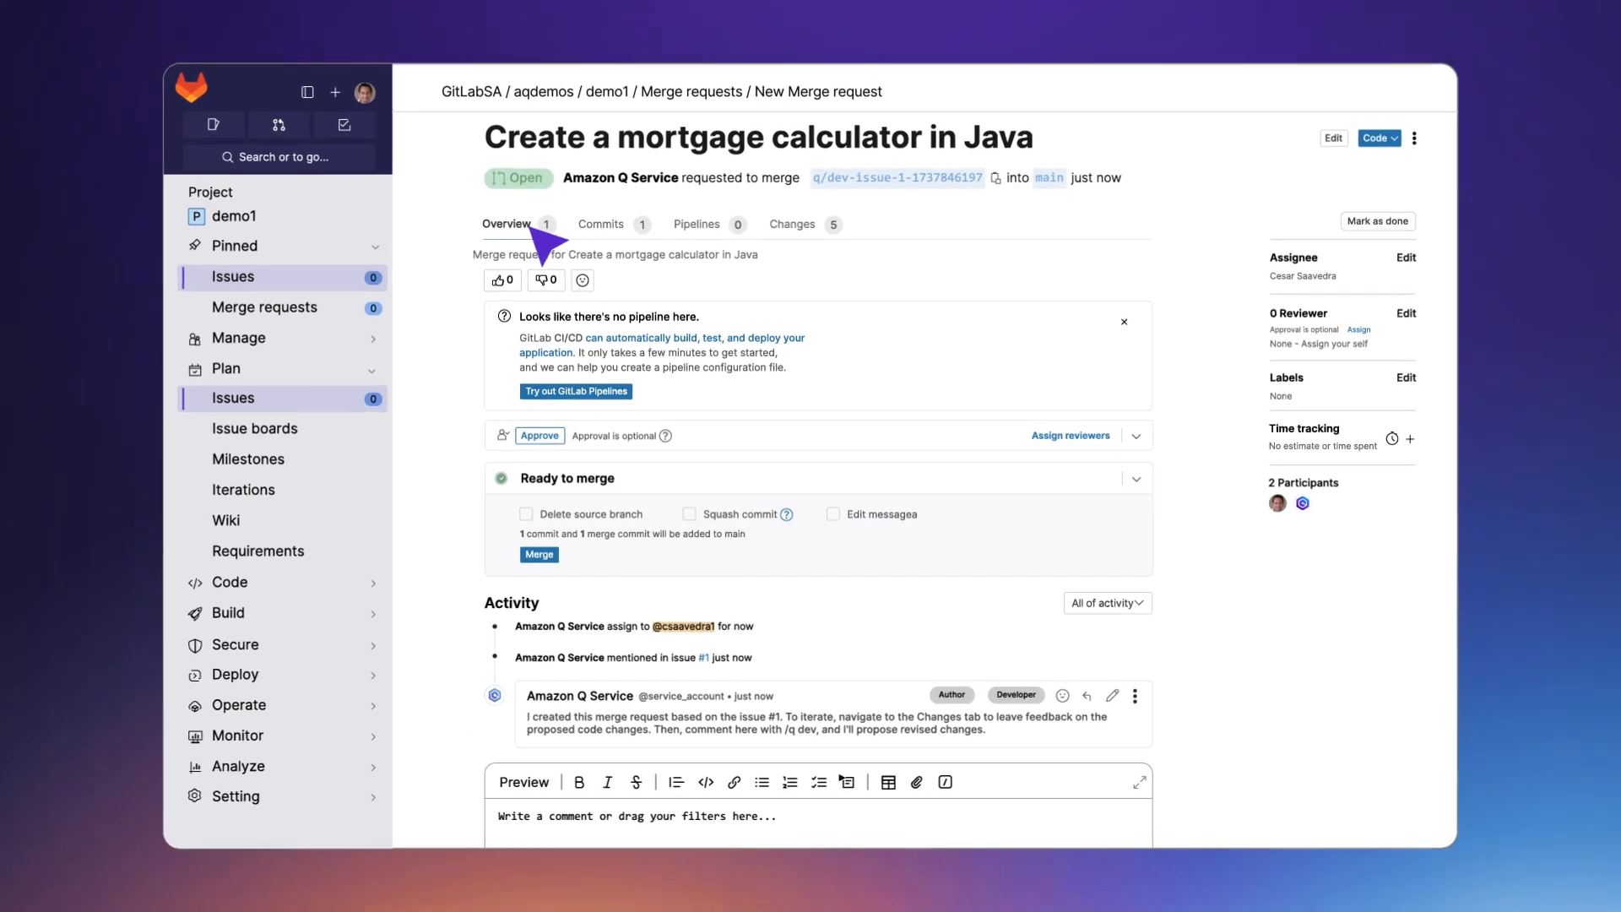
click(791, 224)
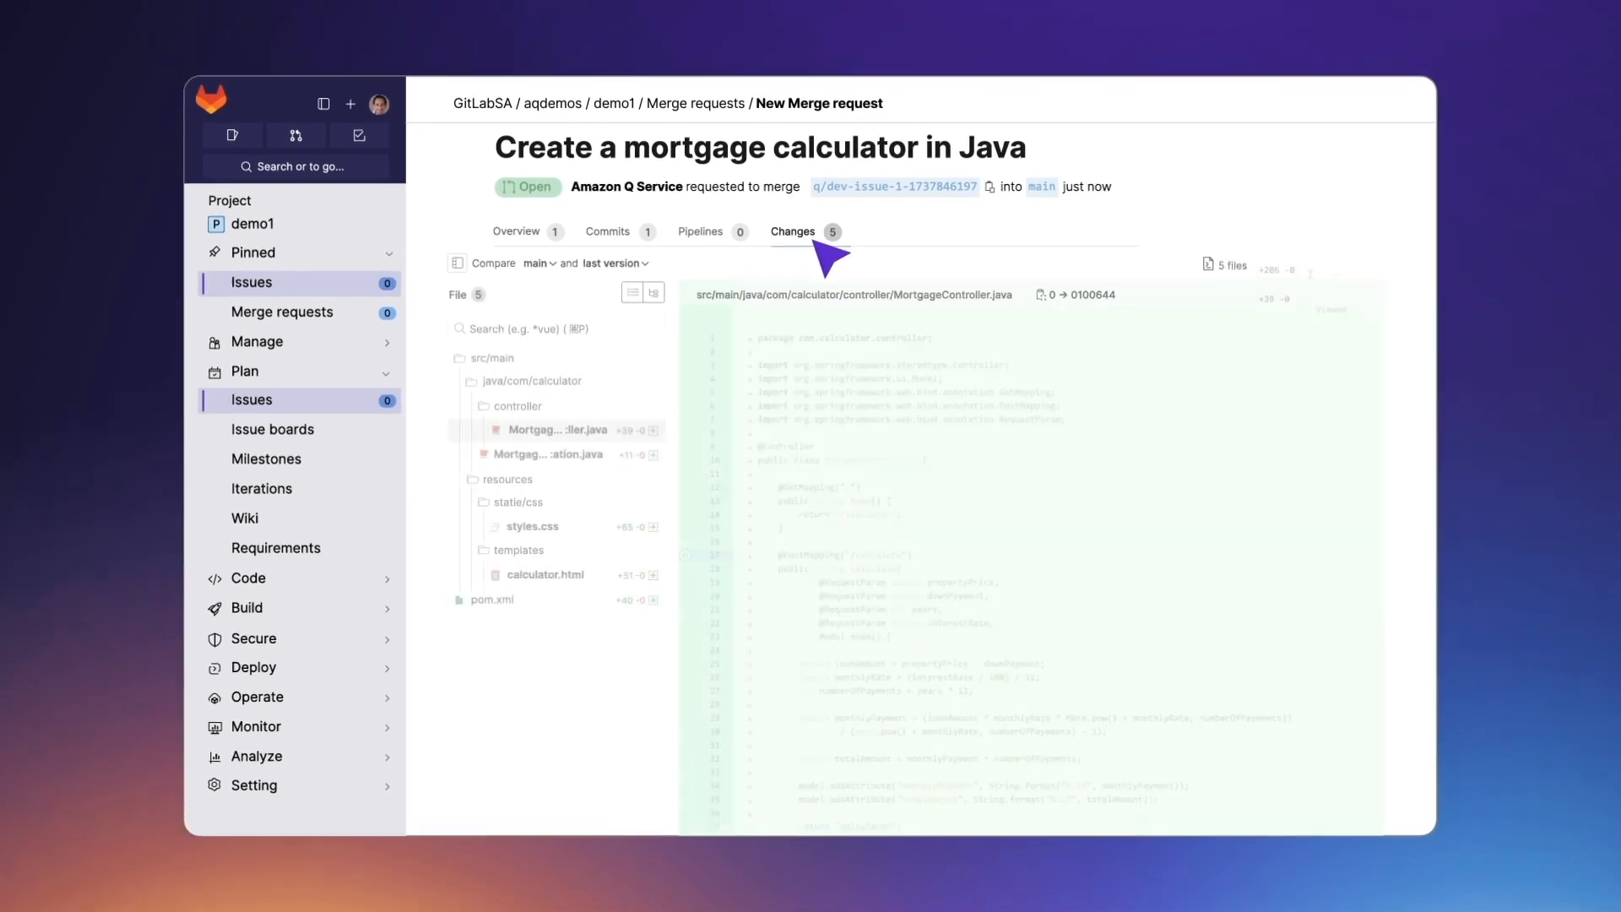